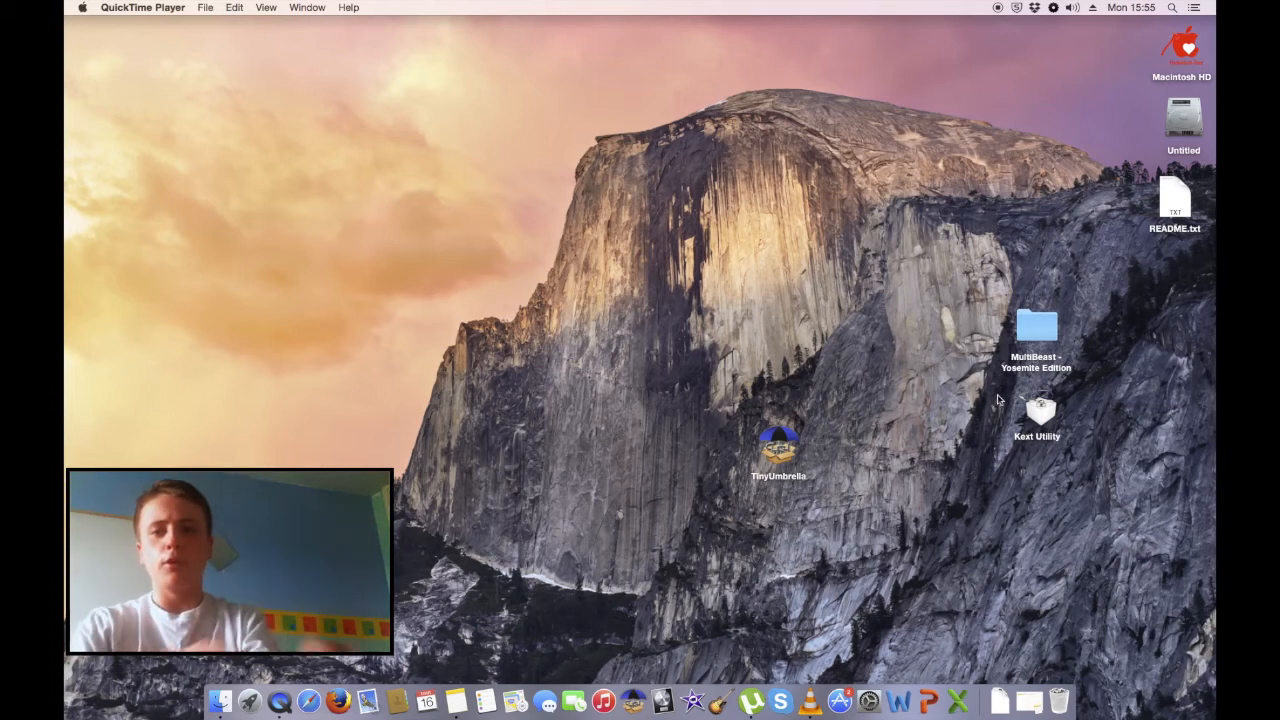
Step: Clear the desktop selection and launch Firefox
click(253, 399)
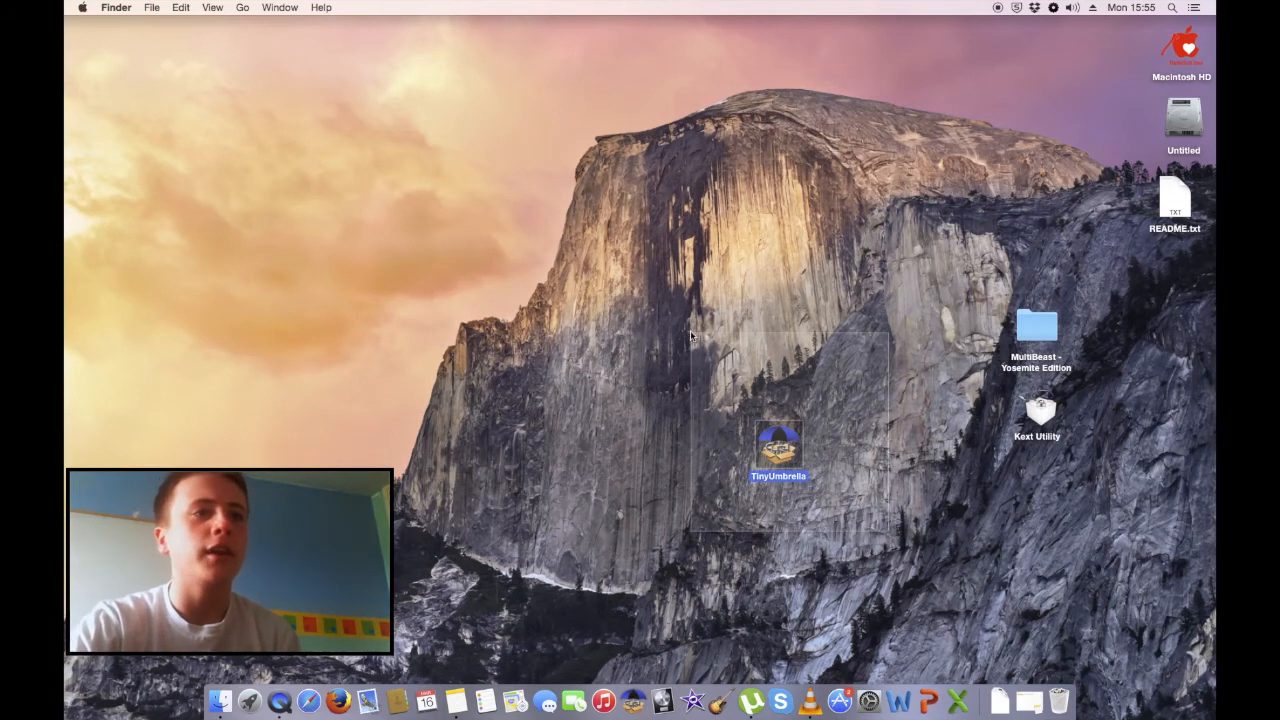
click(870, 450)
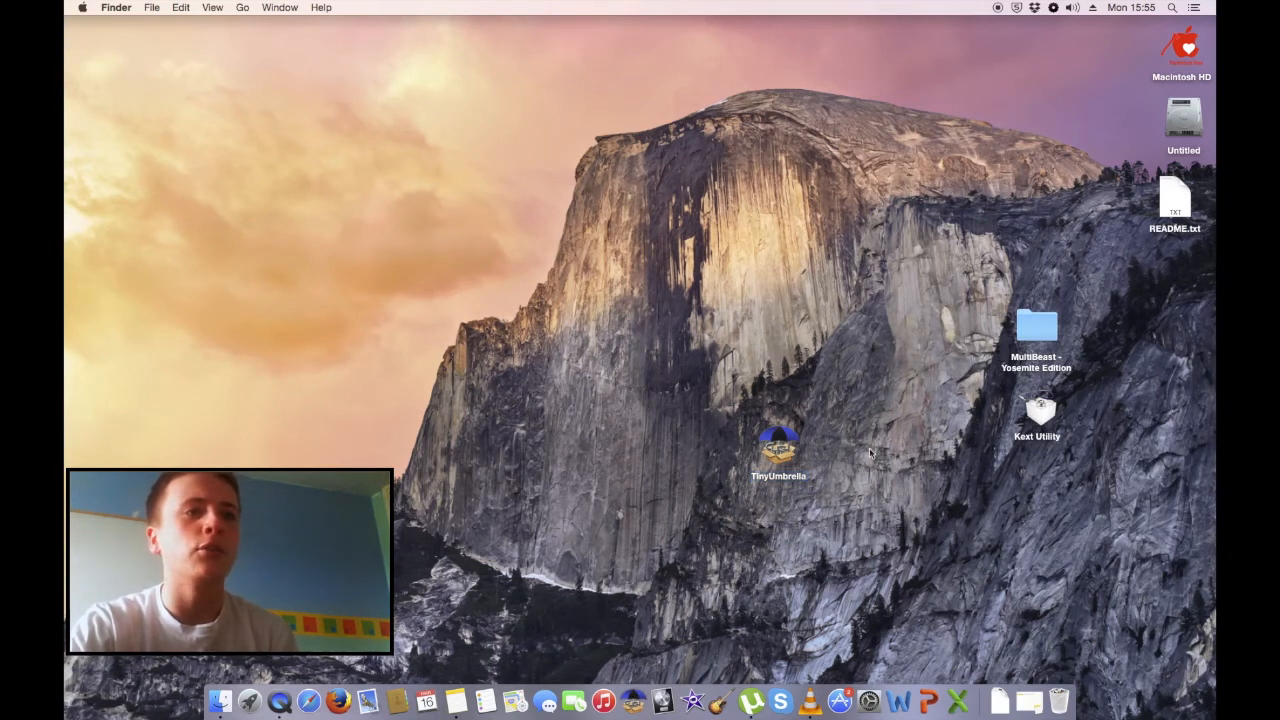
mouse_move(1072, 310)
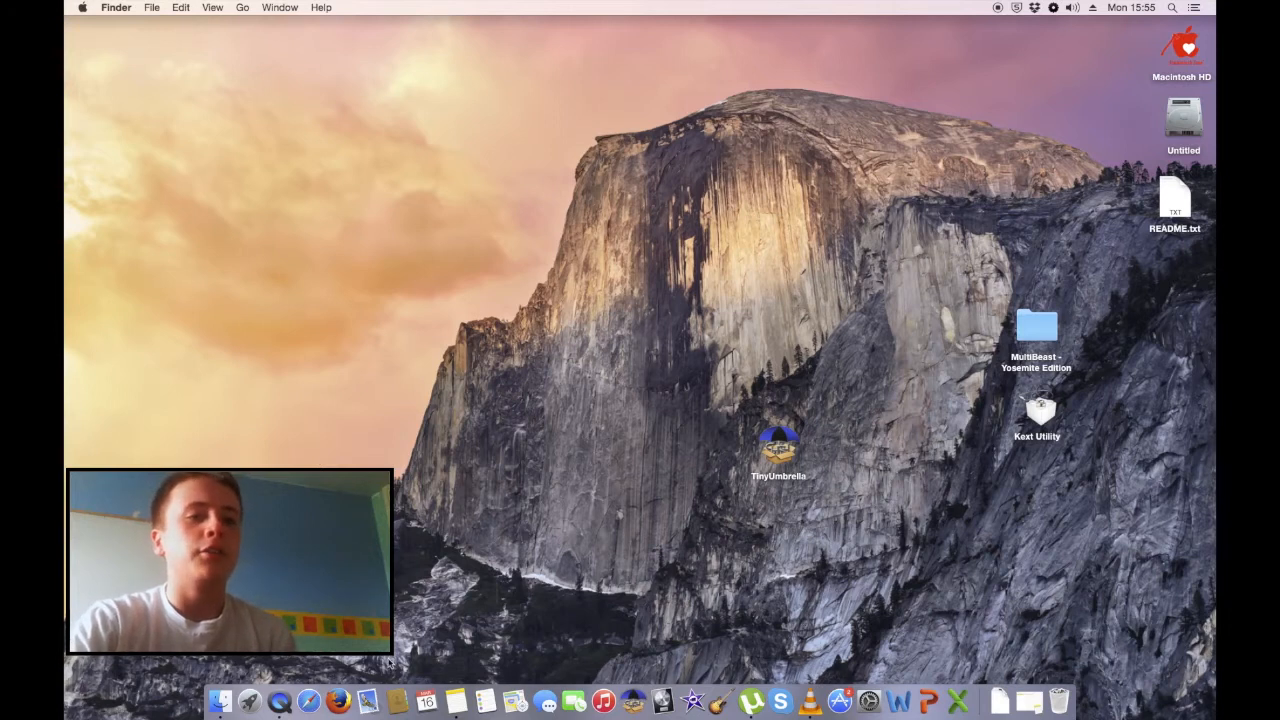
click(450, 703)
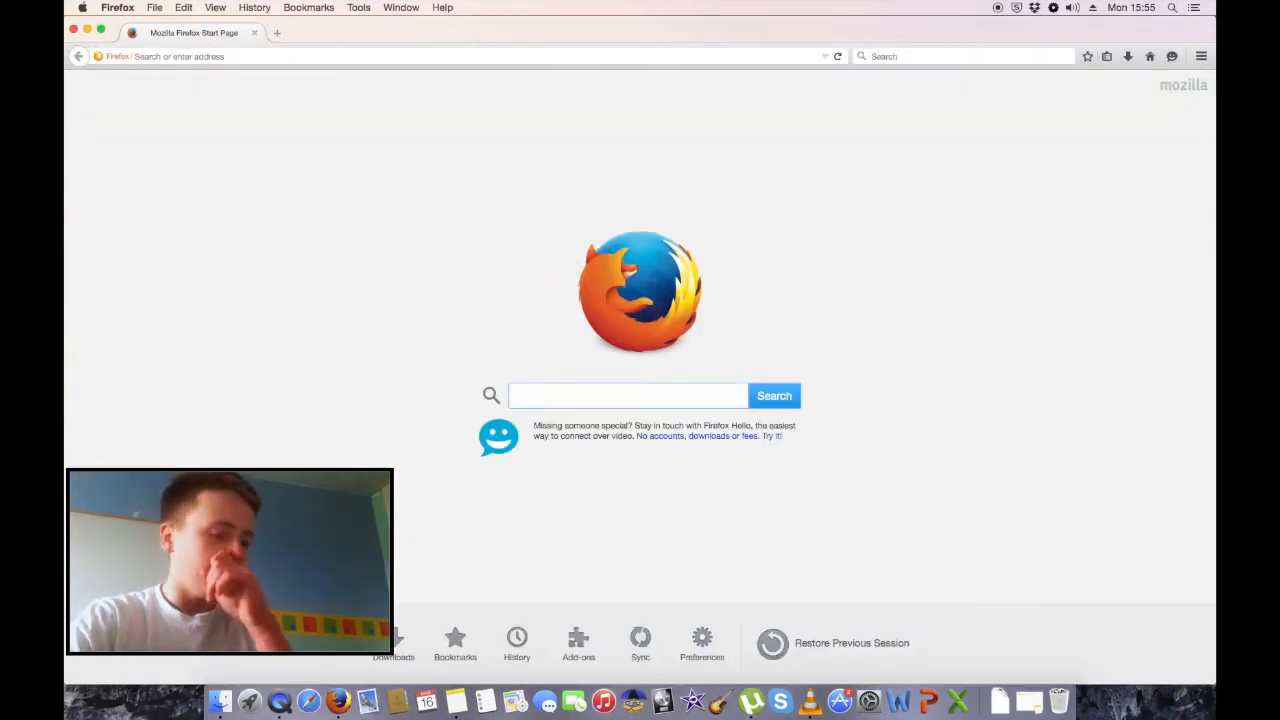
Step: Search 'tinyumbrella', save the TinyUmbrella BETA OSX installer, and open the downloaded disk image
text(tinyumbrella)
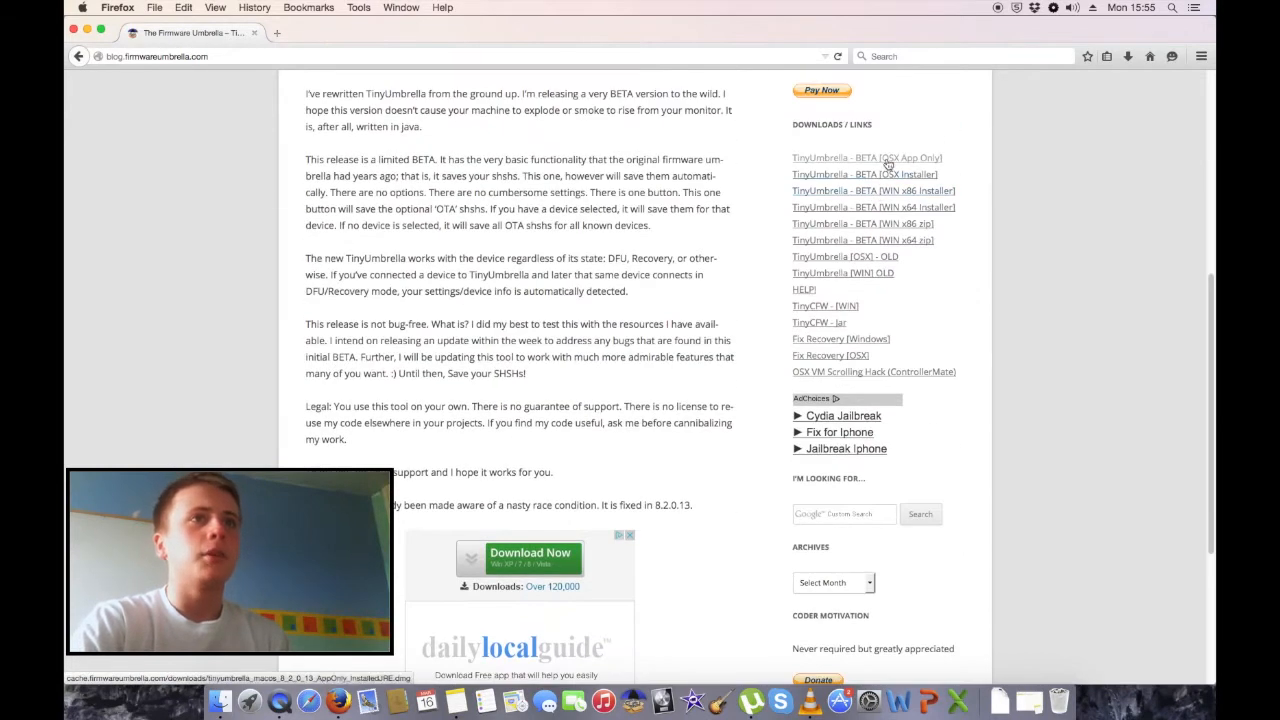
mouse_move(932, 174)
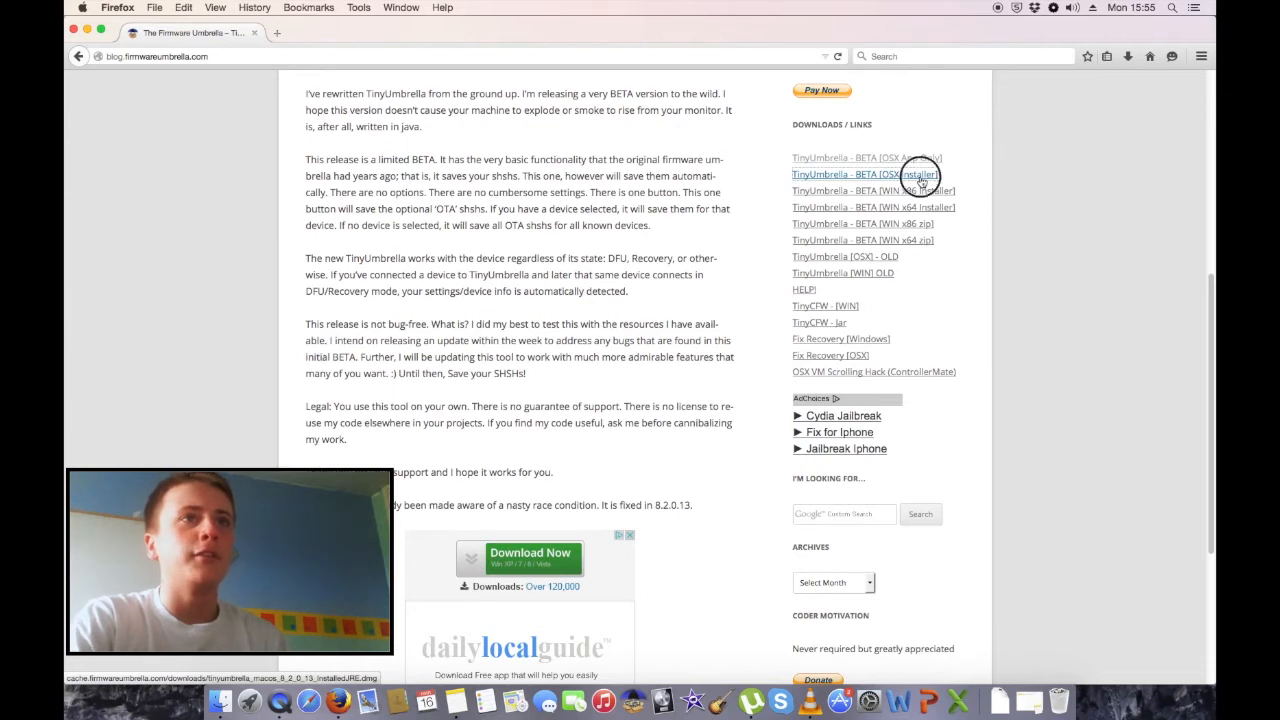
click(864, 174)
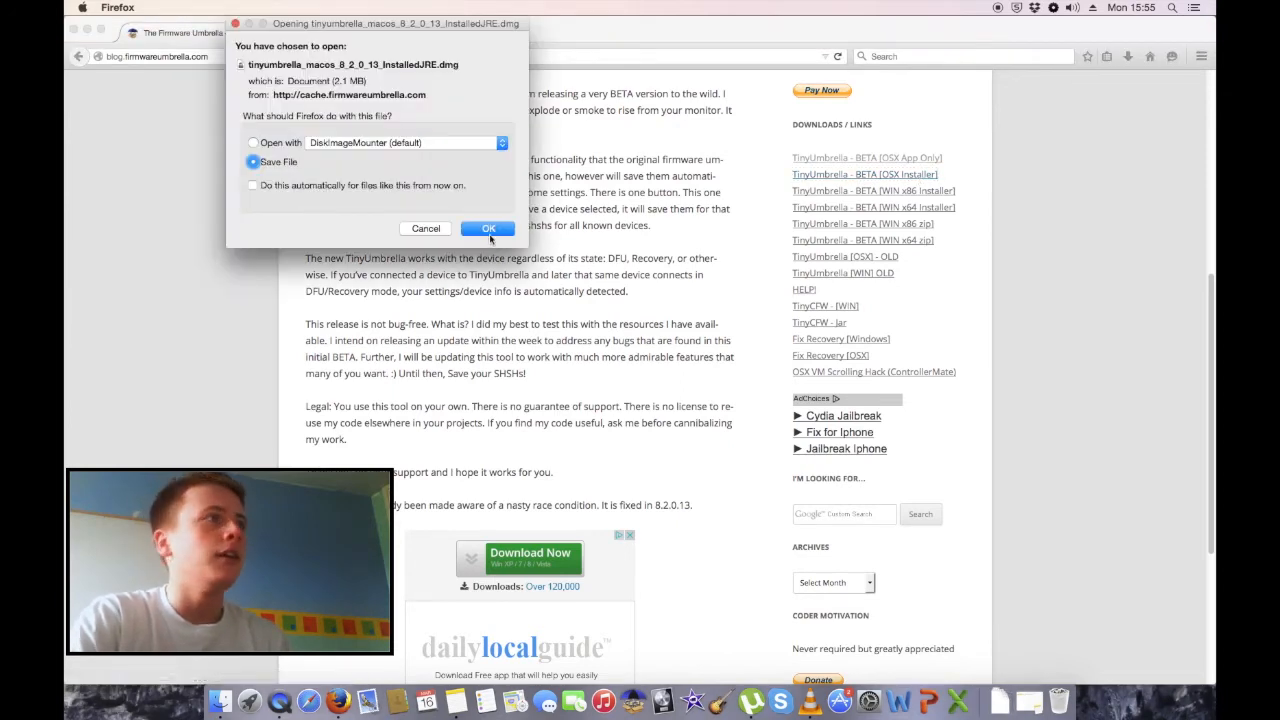
click(487, 228)
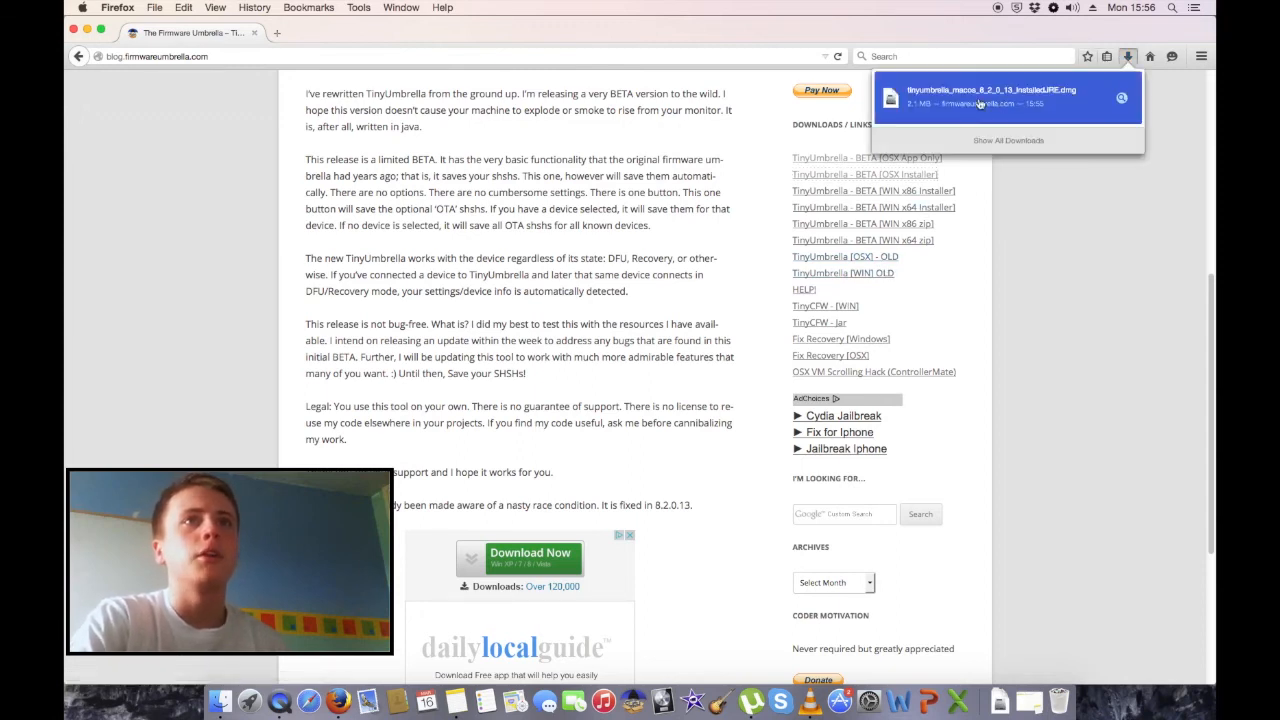
click(1002, 97)
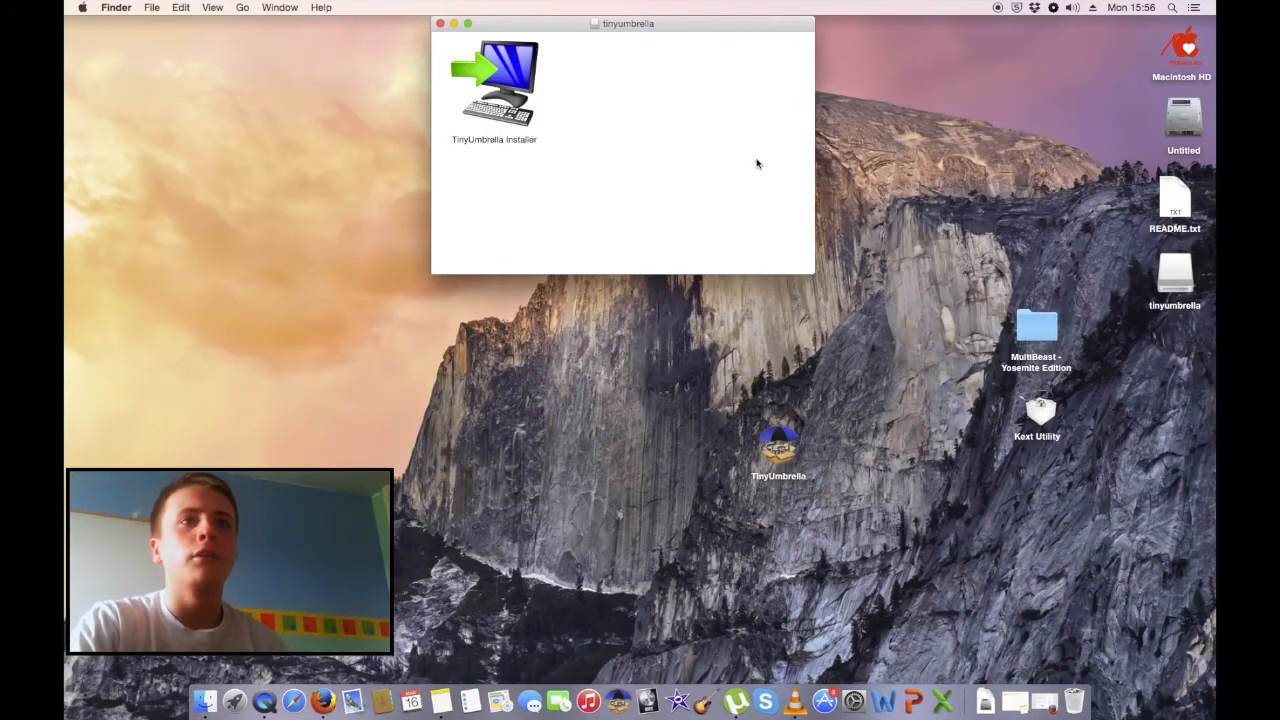
Step: Run the TinyUmbrella Installer past the security warning to Finish, then close the disk image window
double_click(496, 80)
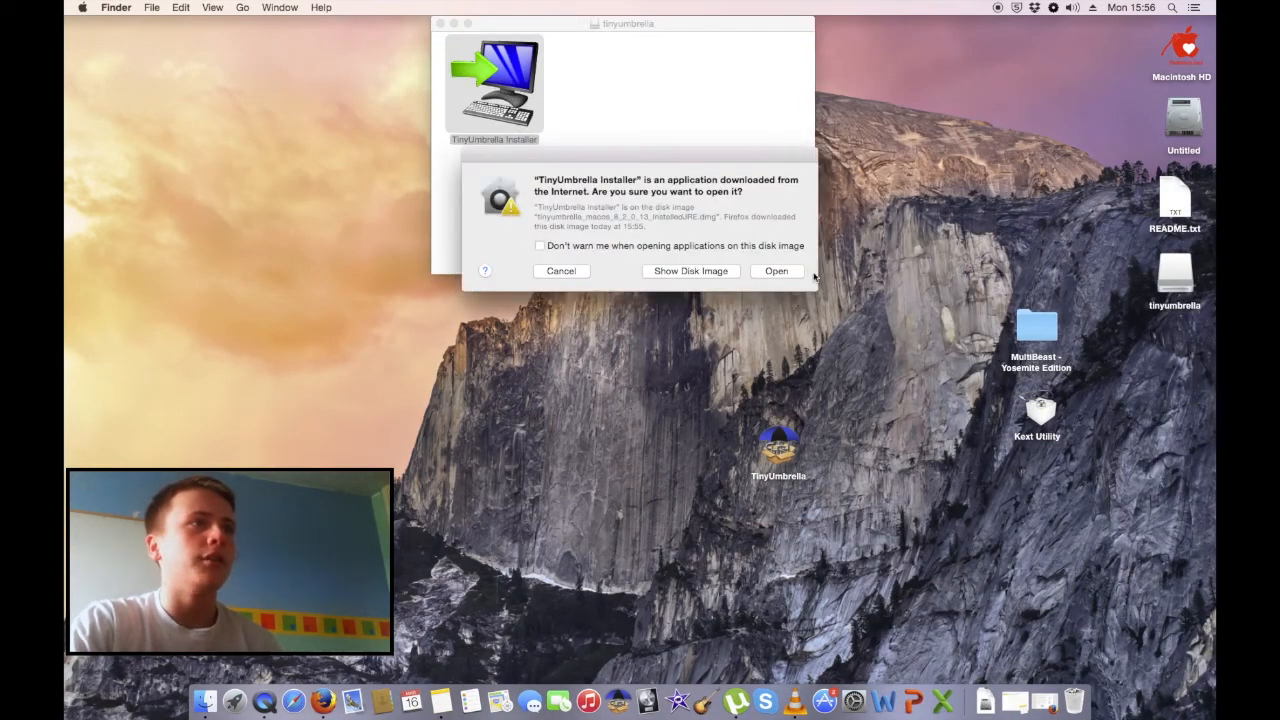
click(777, 271)
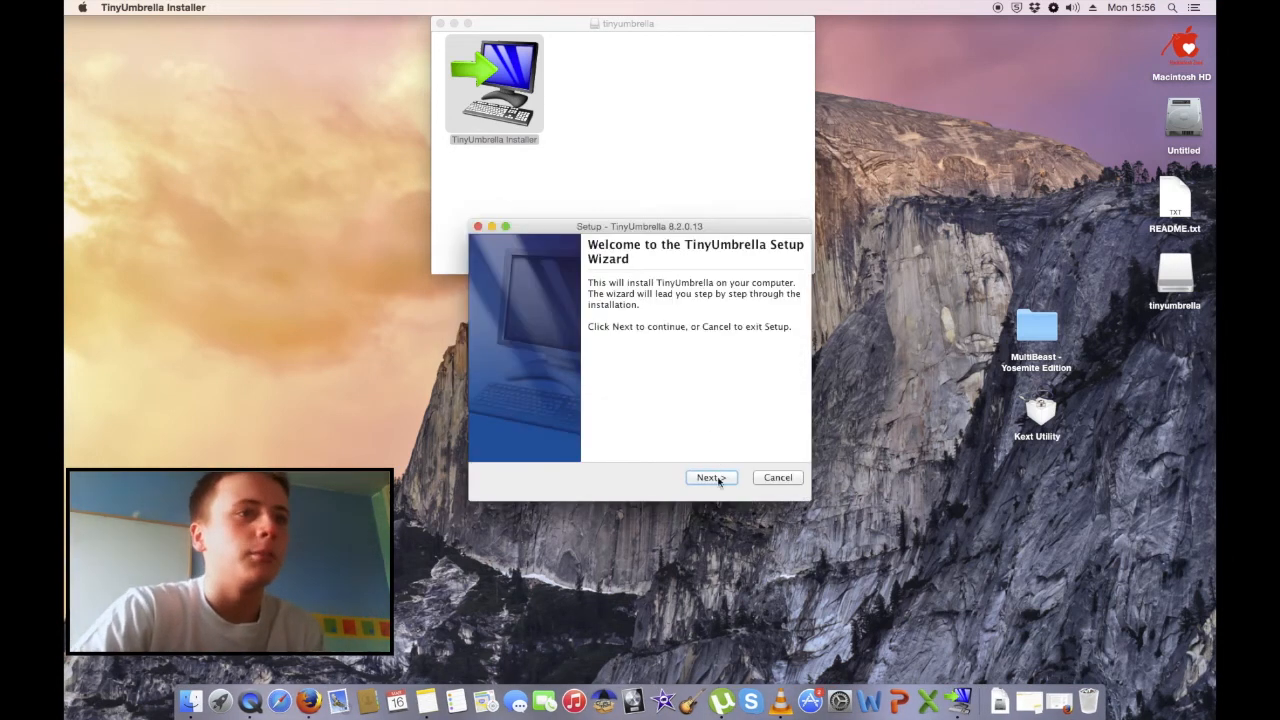
click(709, 477)
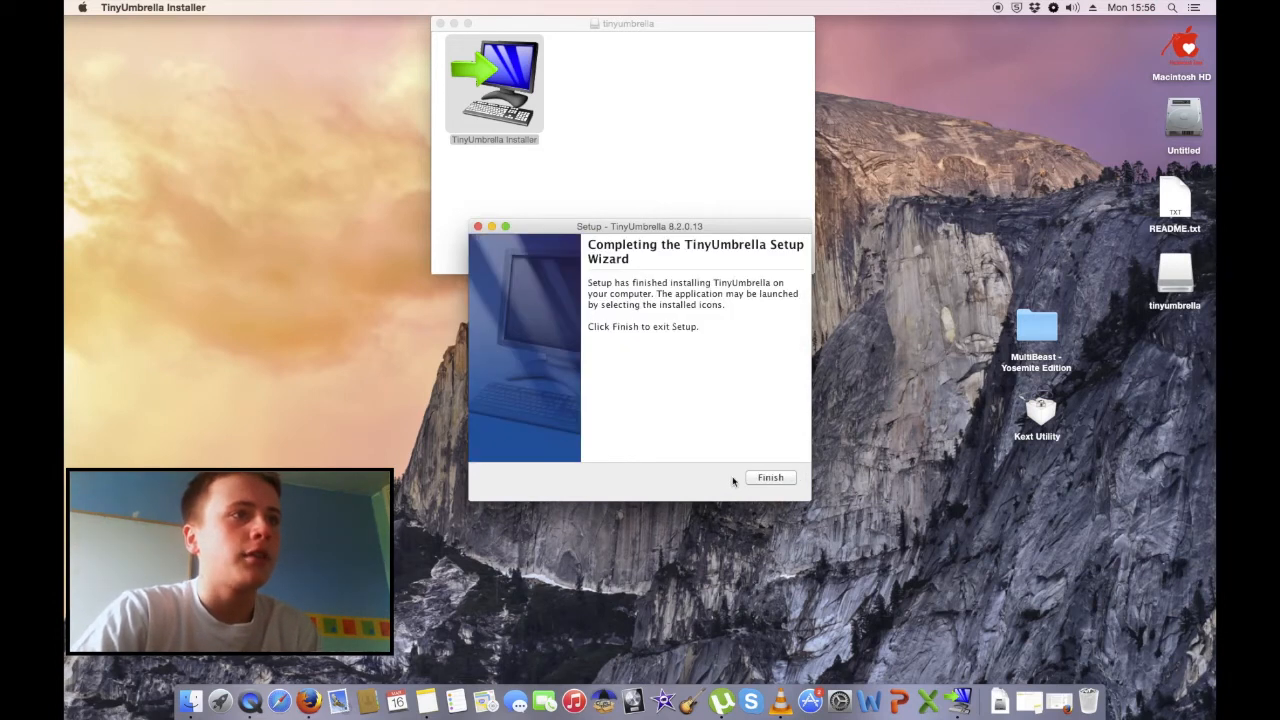
click(771, 477)
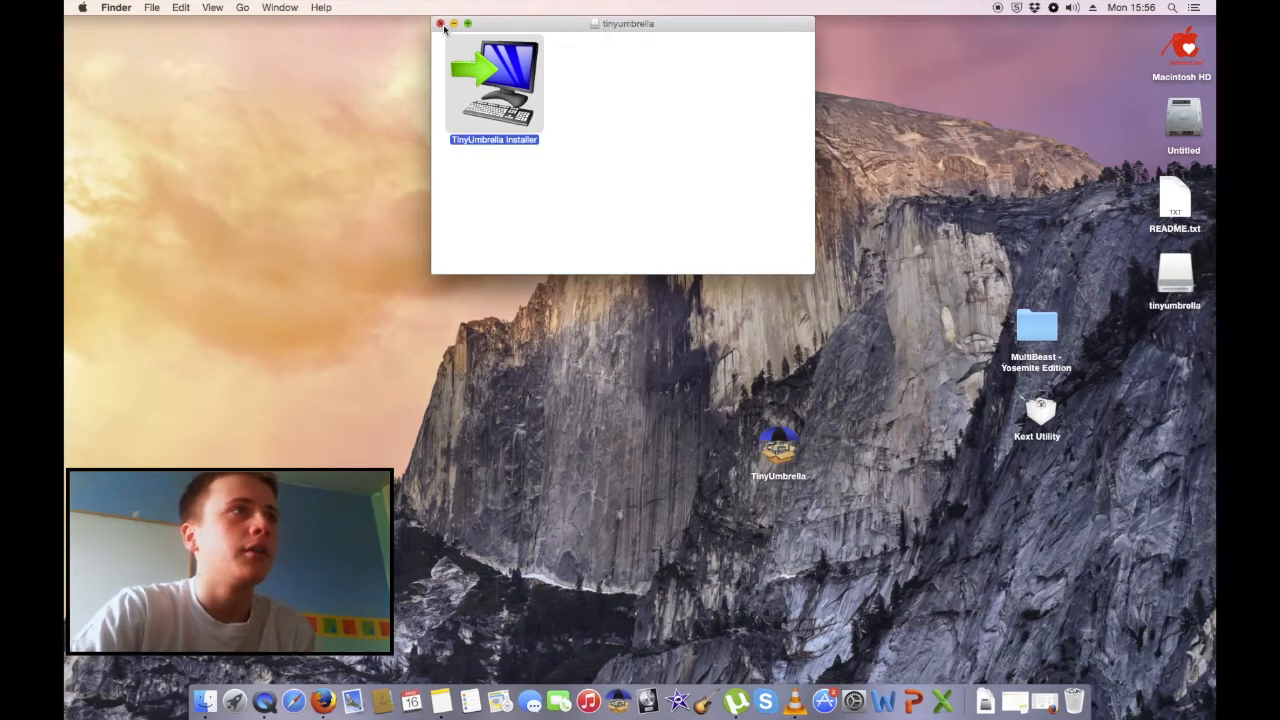
click(438, 23)
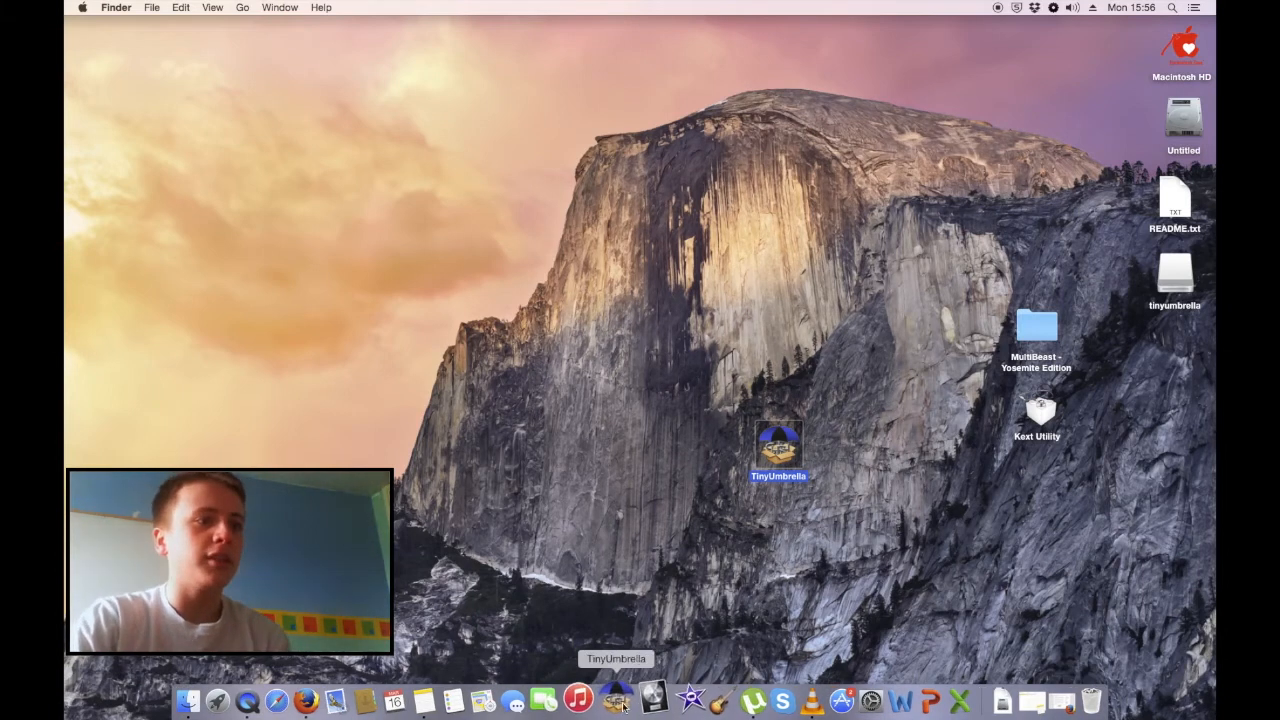
Step: Launch TinyUmbrella from its desktop icon and select the connected iPhone 5 W
double_click(784, 452)
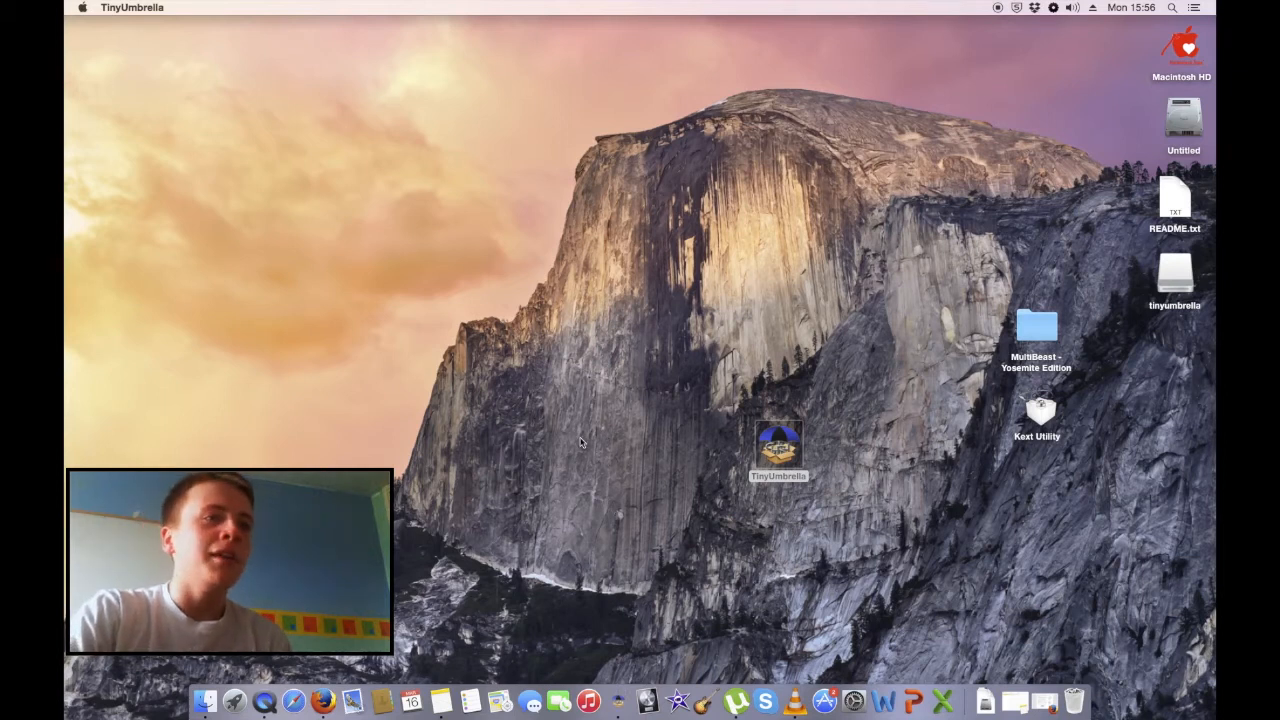
double_click(775, 450)
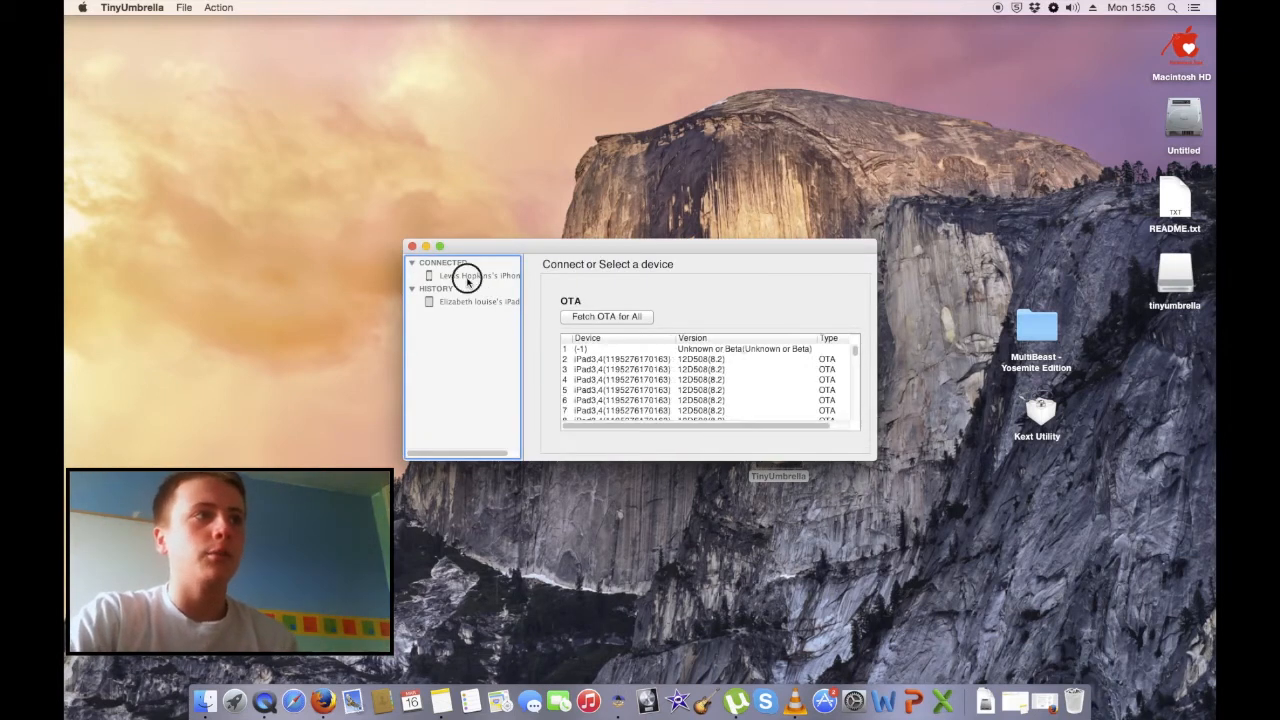
click(476, 275)
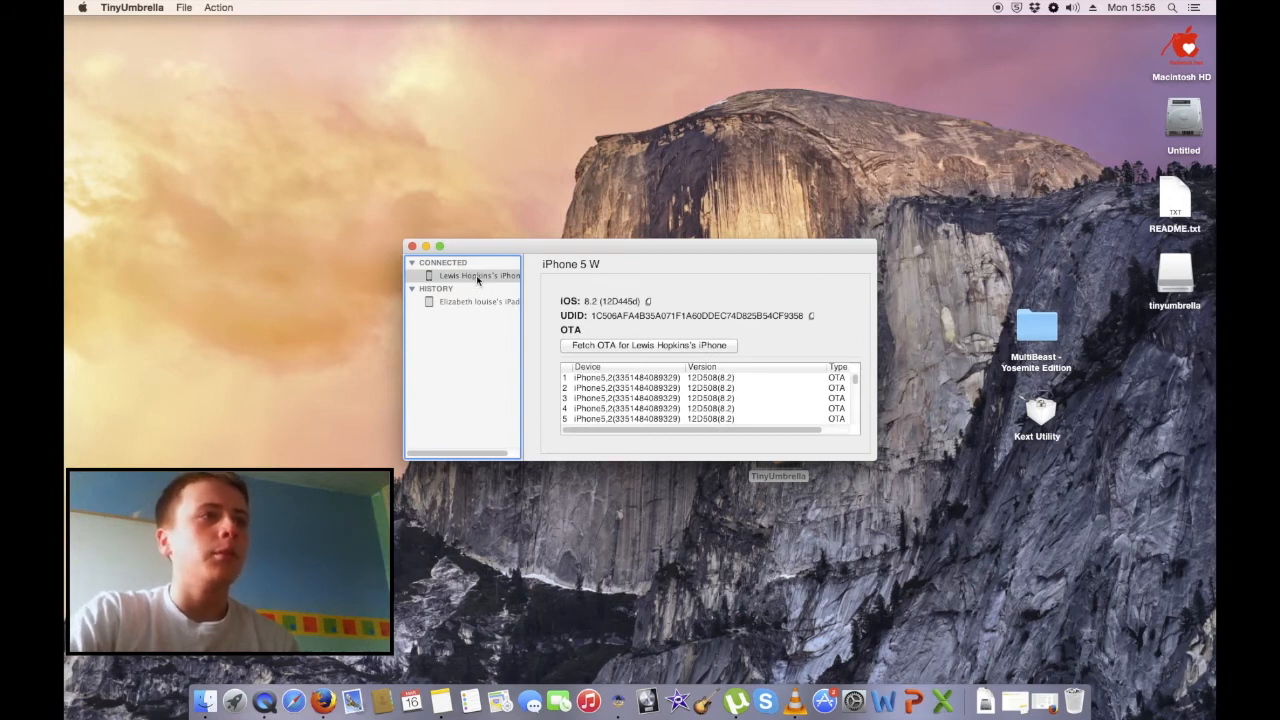
Step: Keep the iPhone 5 details showing and scroll through its saved OTA blob list
click(218, 8)
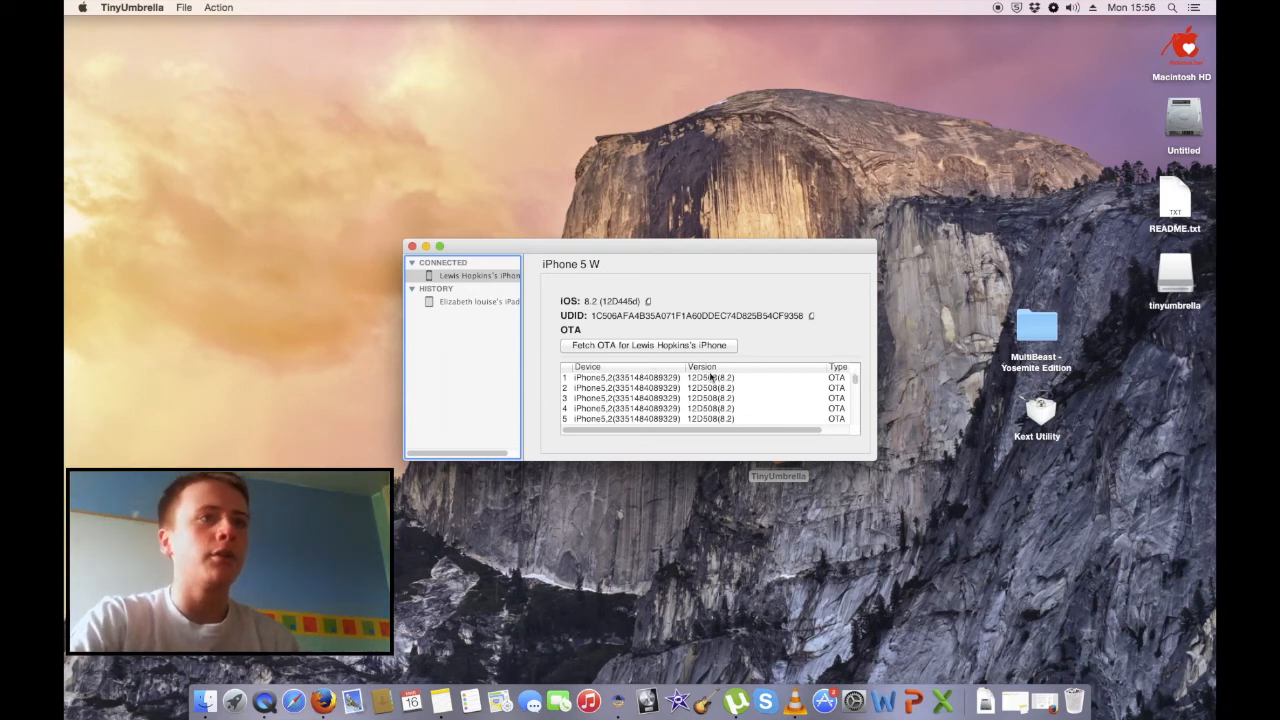
scroll(down, 3)
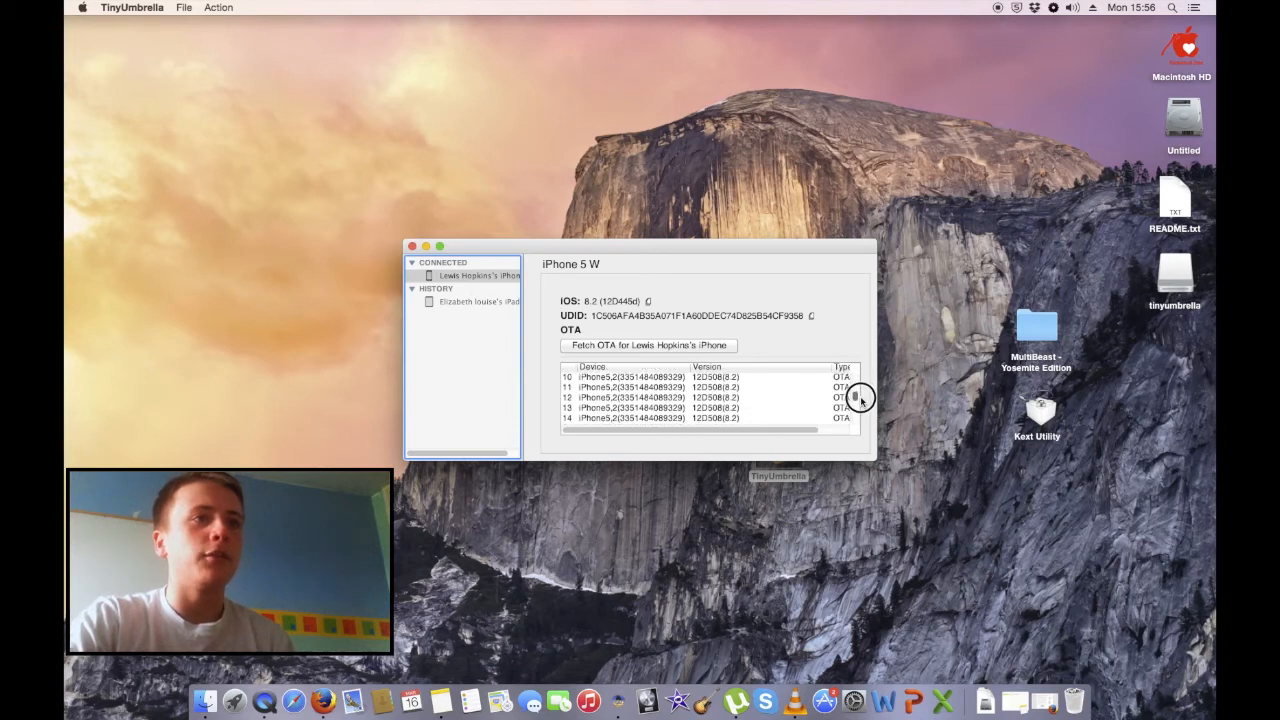
scroll(down, 3)
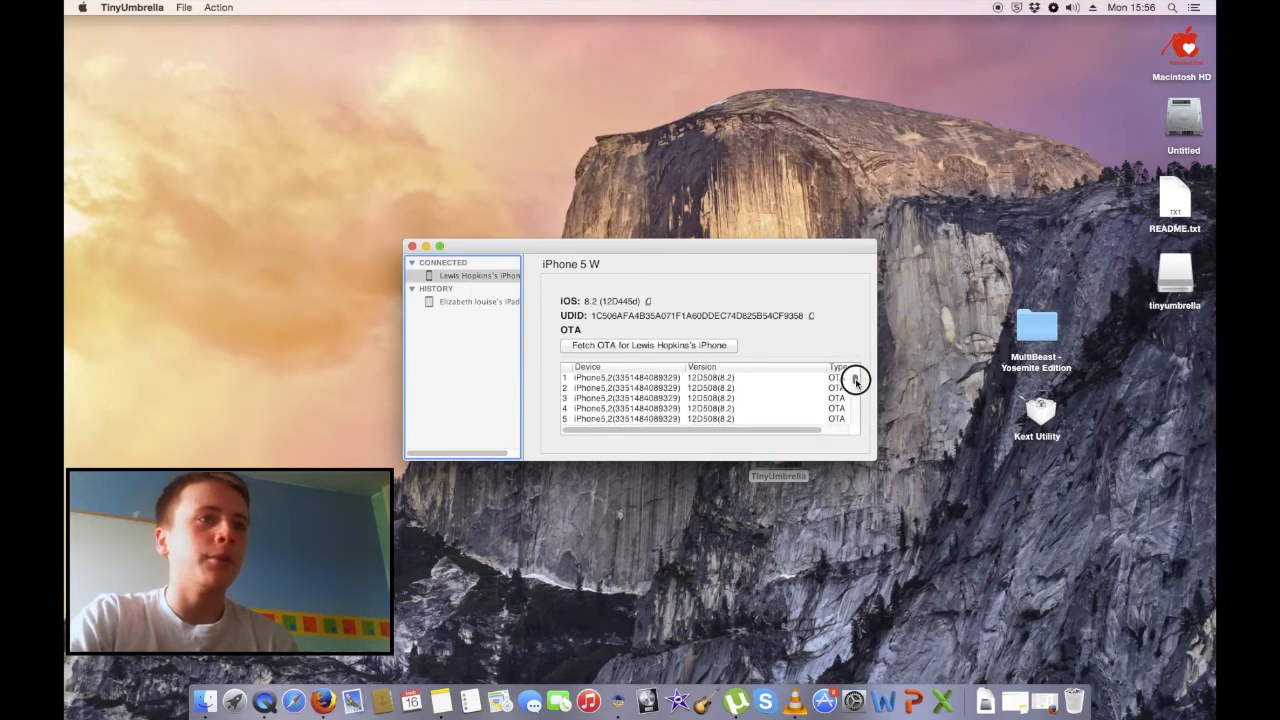
scroll(down, 3)
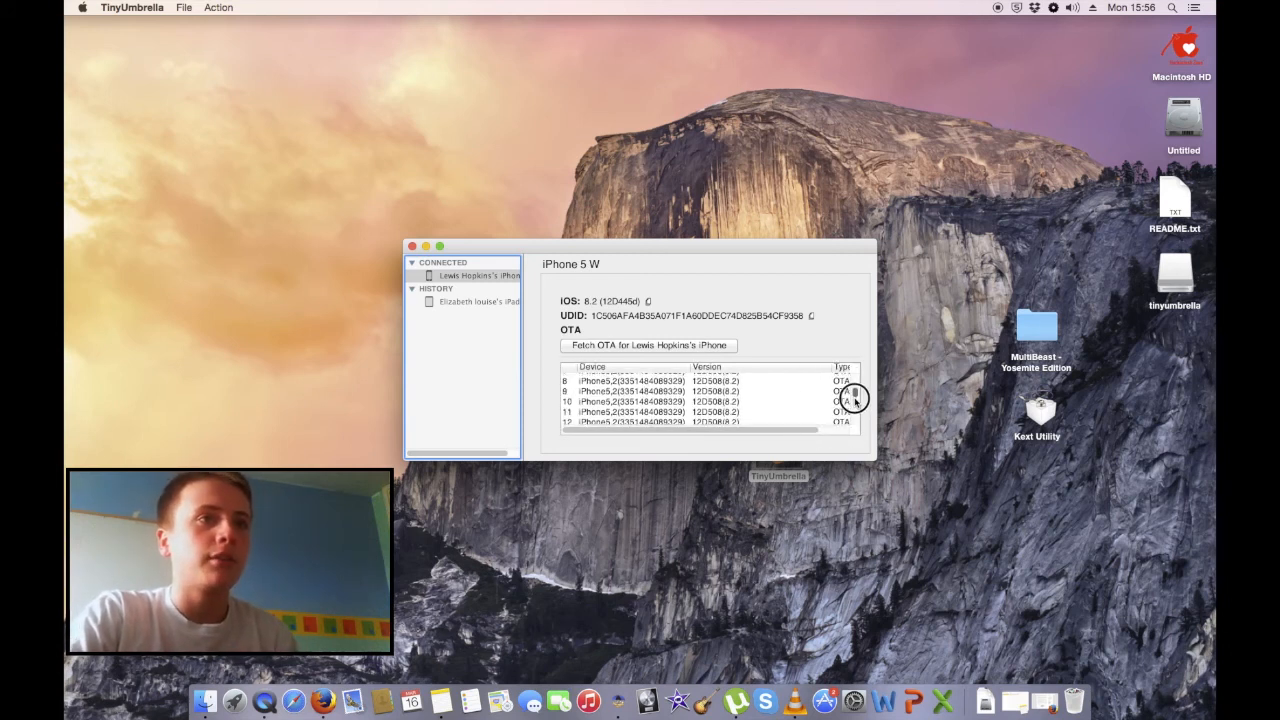
scroll(down, 3)
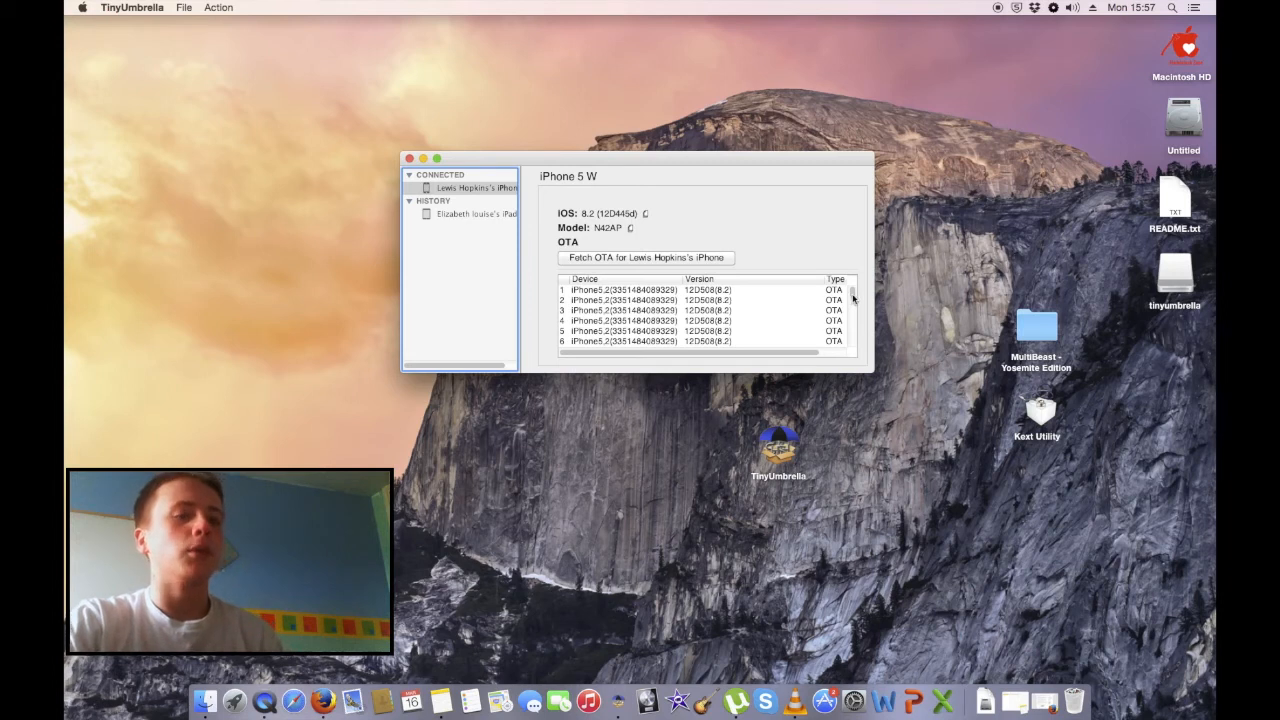
click(620, 289)
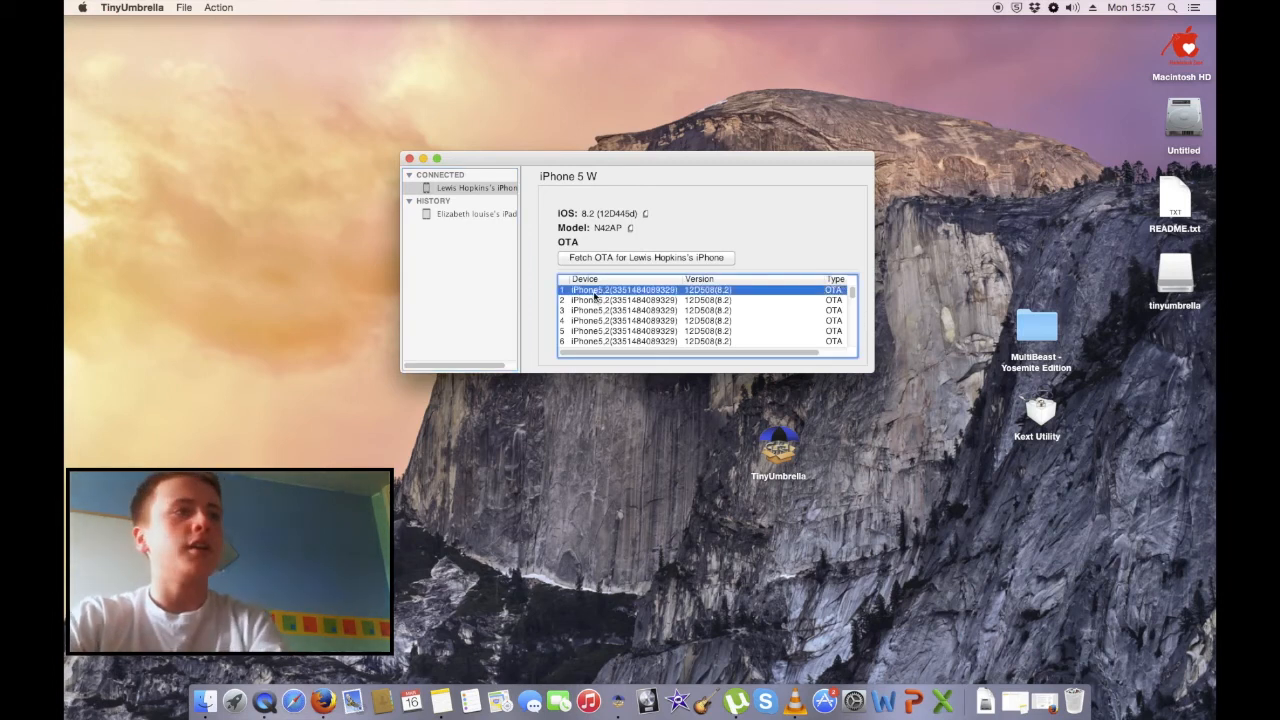
scroll(down, 3)
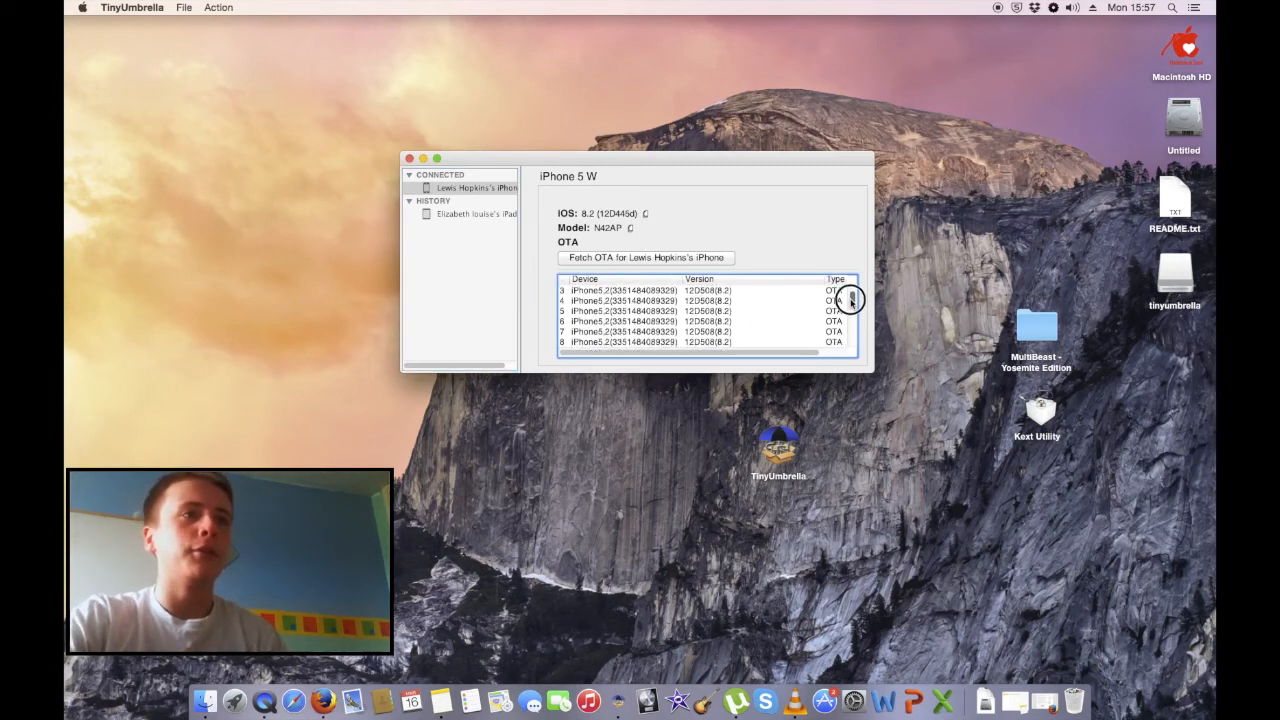
scroll(down, 3)
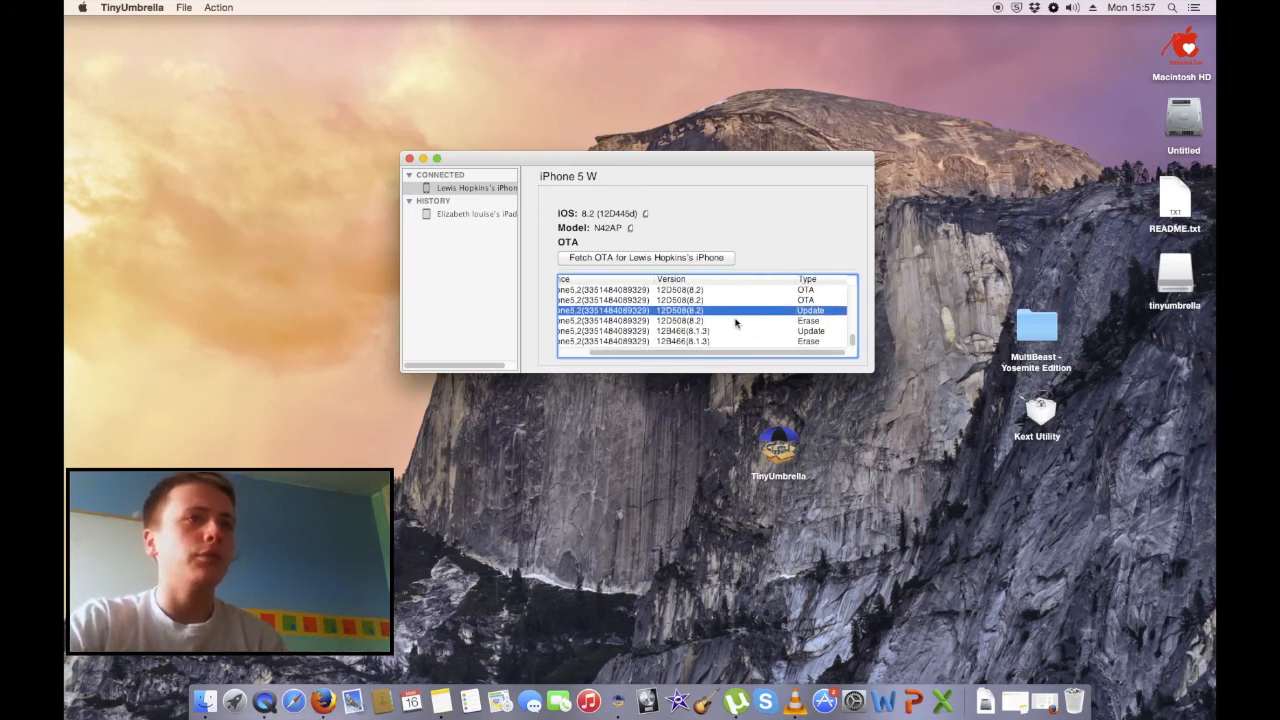
click(700, 329)
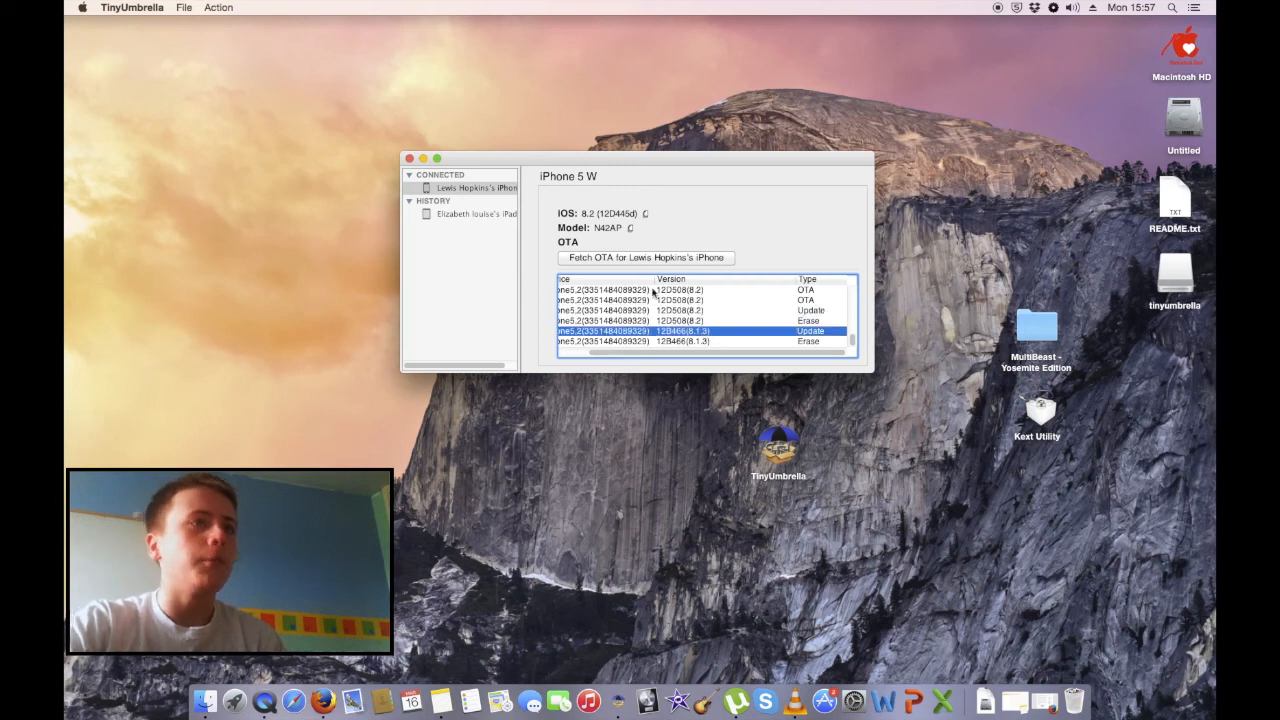